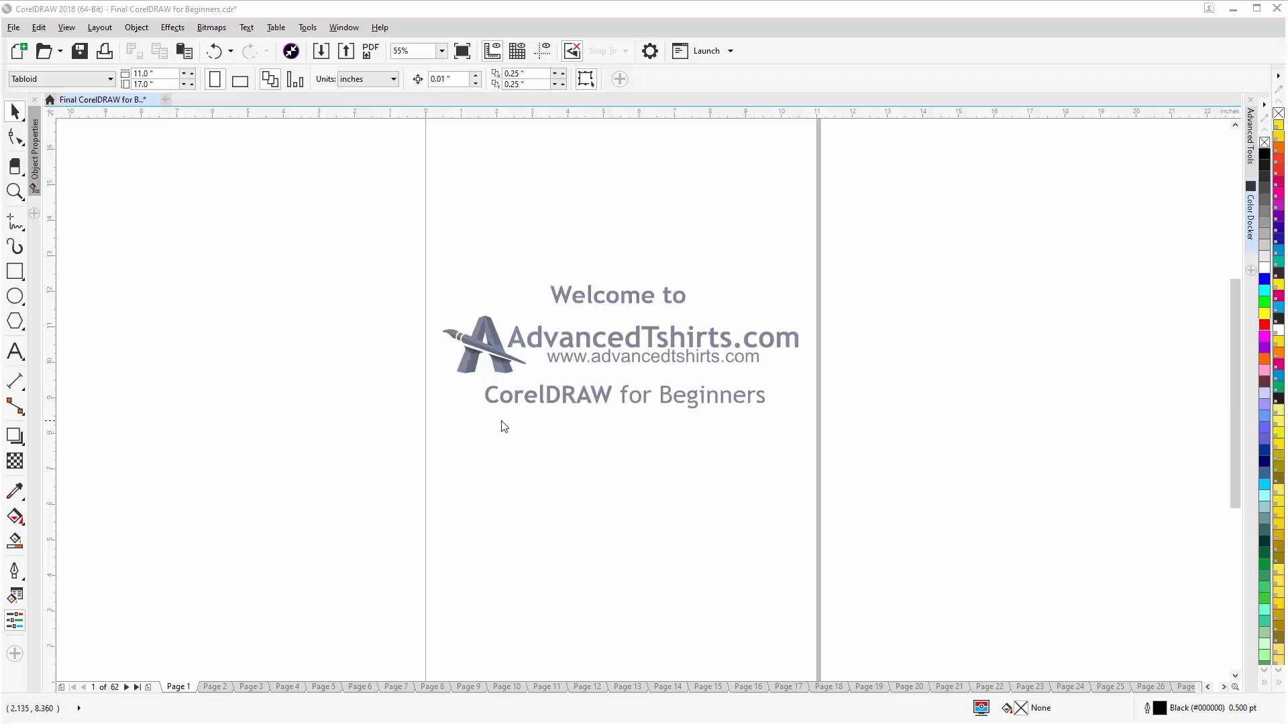
mouse_move(288, 691)
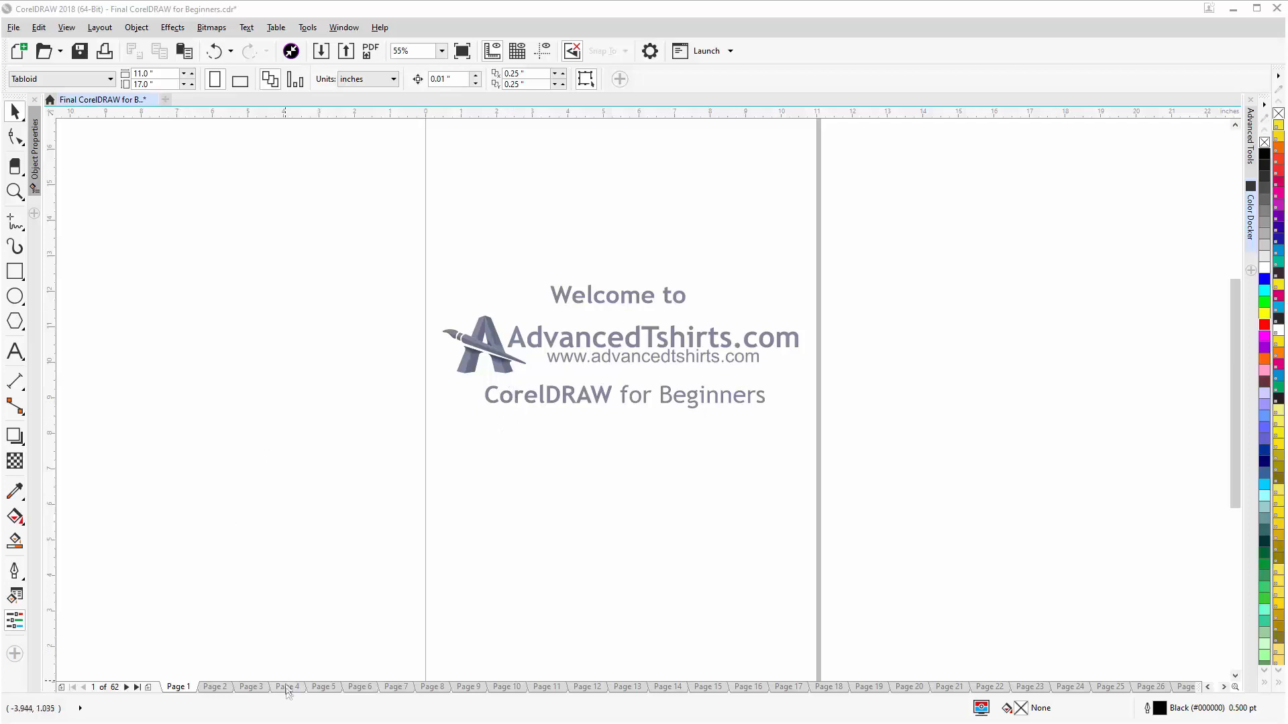
- Switch to Page 4, The Basics of the Anatomy of Graphic Design
click(287, 686)
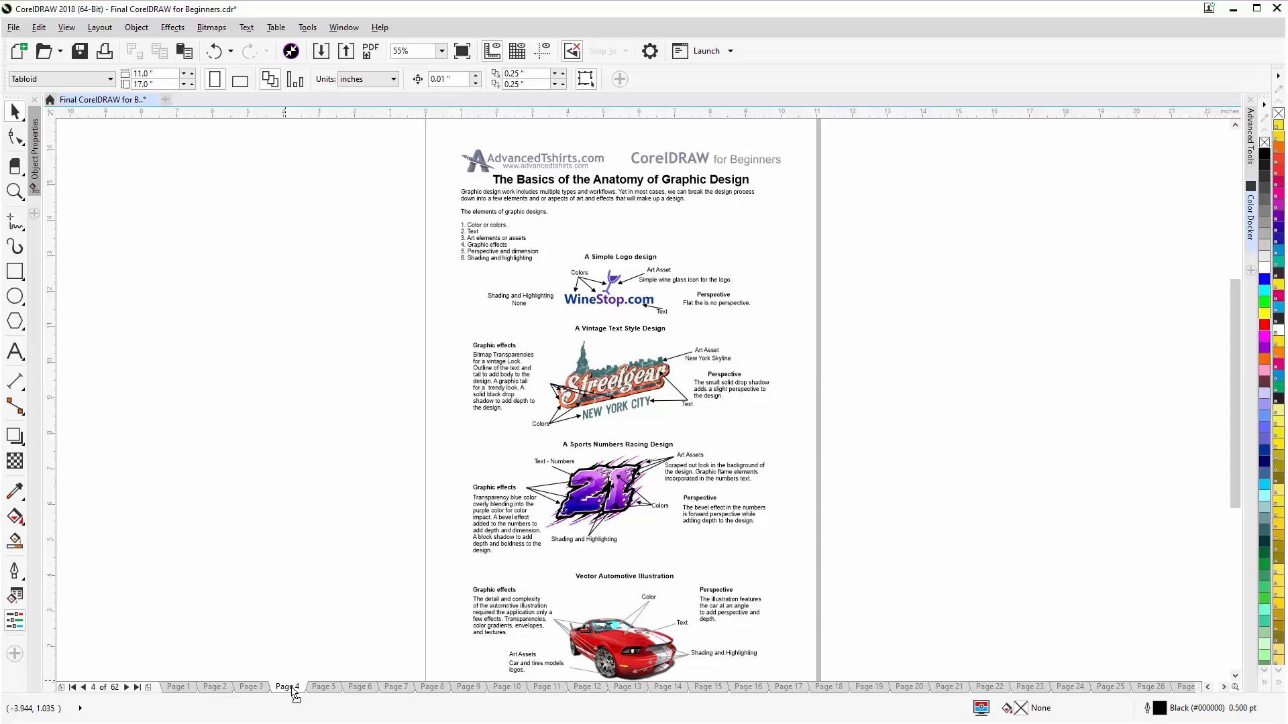
mouse_move(1090, 177)
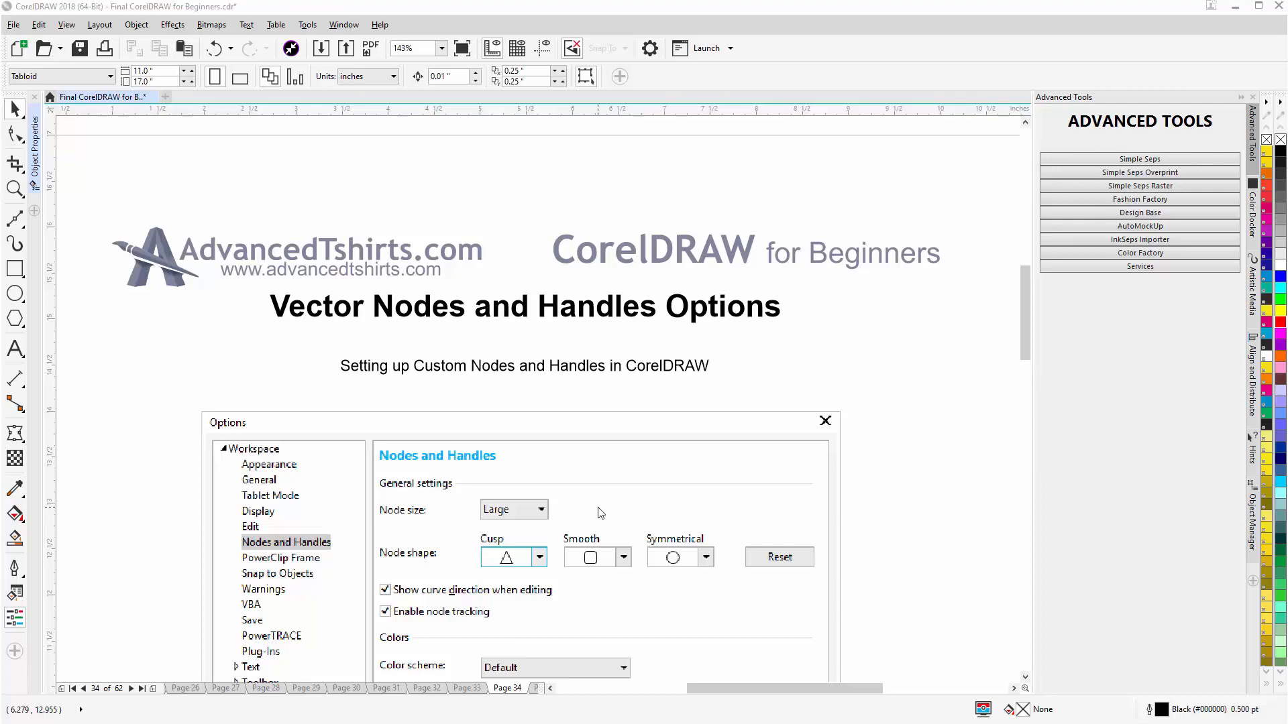
mouse_move(978, 303)
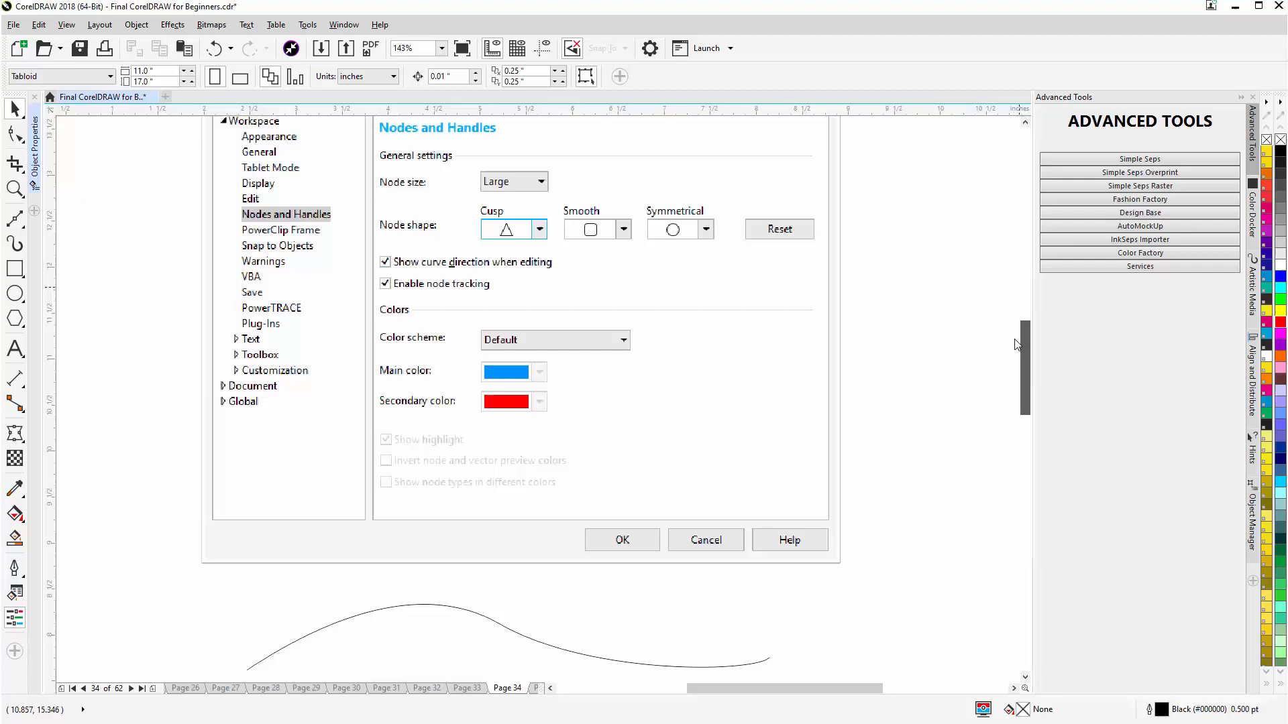
- Select the wavy sample curve with the Shape tool to reveal its three nodes and handles
scroll(down, 3)
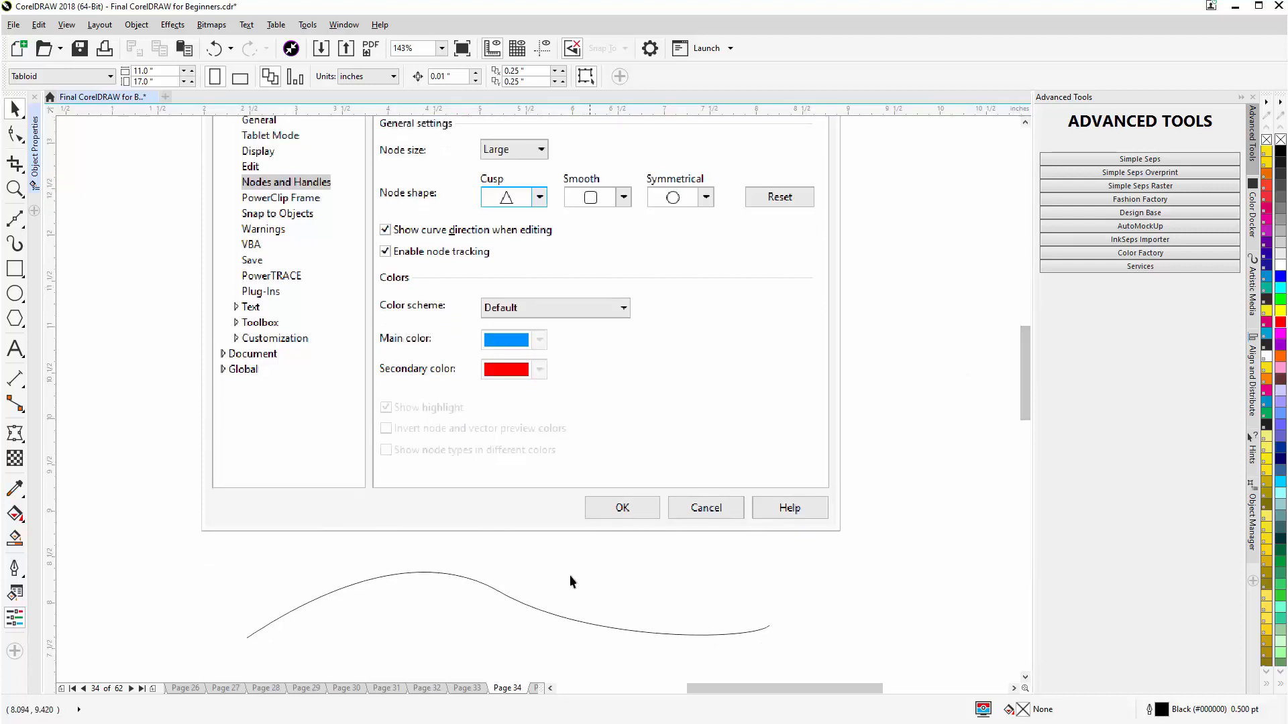
click(507, 597)
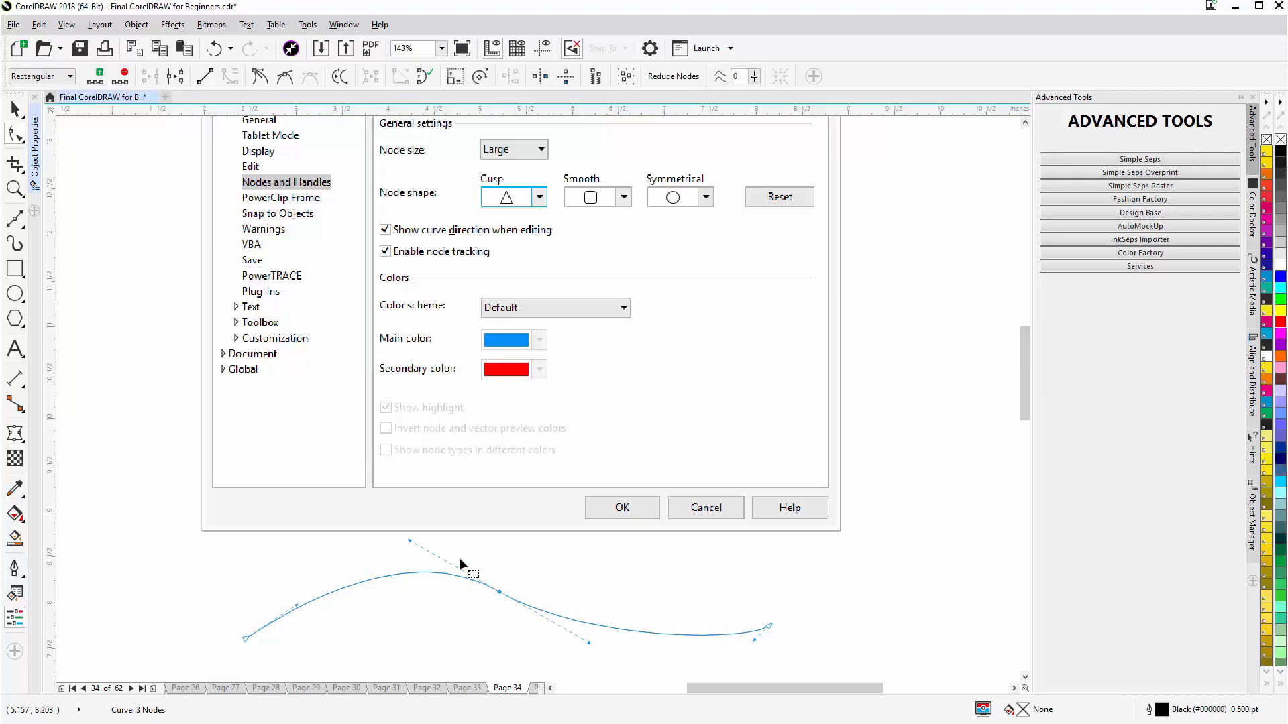
mouse_move(425, 567)
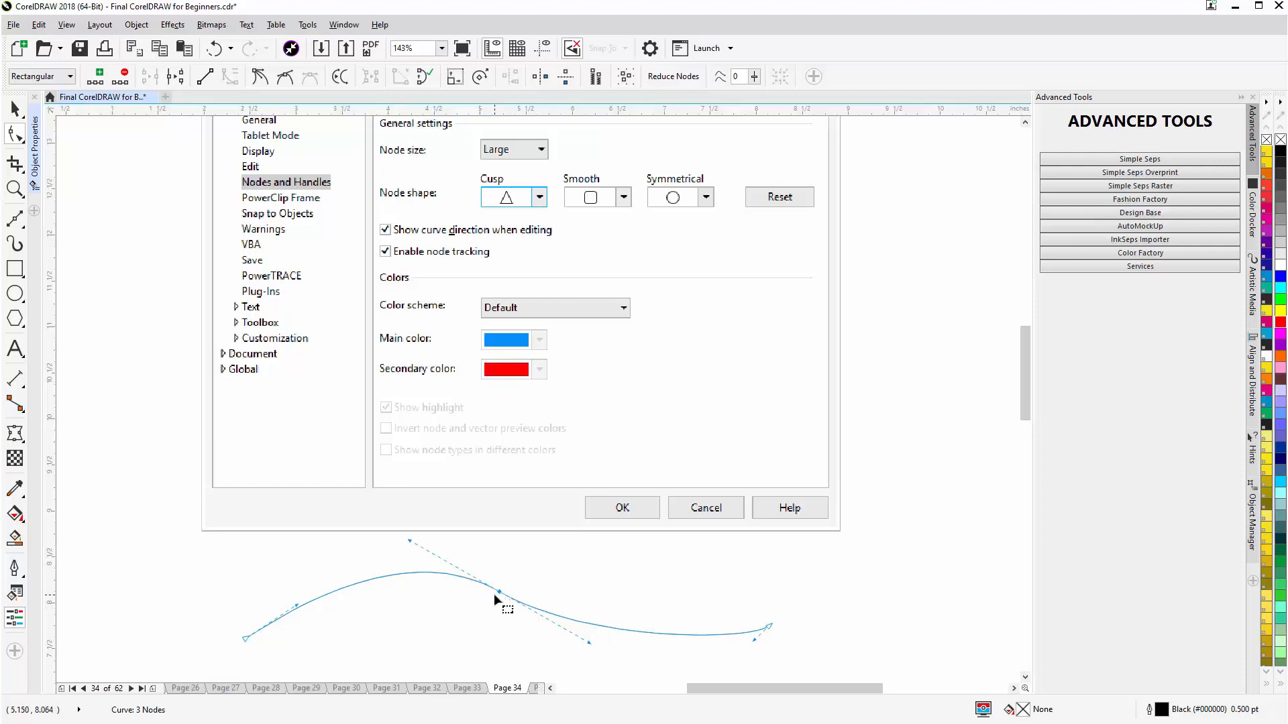
mouse_move(513, 581)
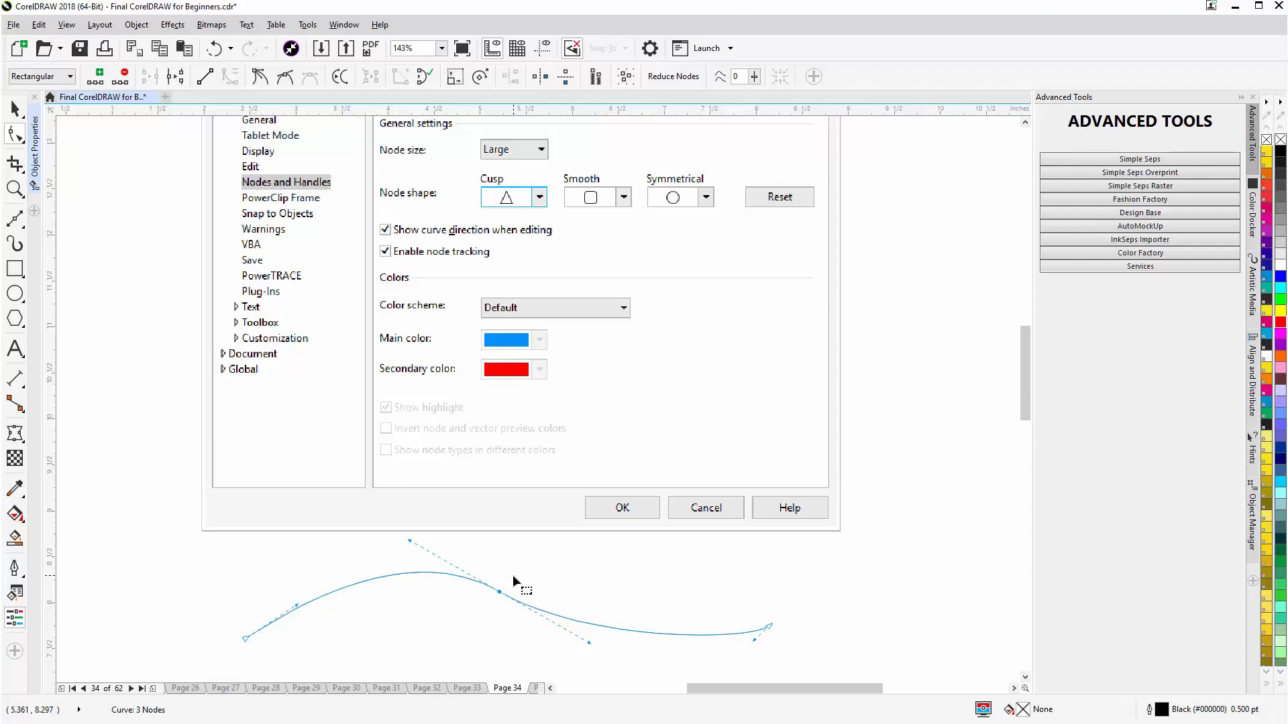
mouse_move(411, 557)
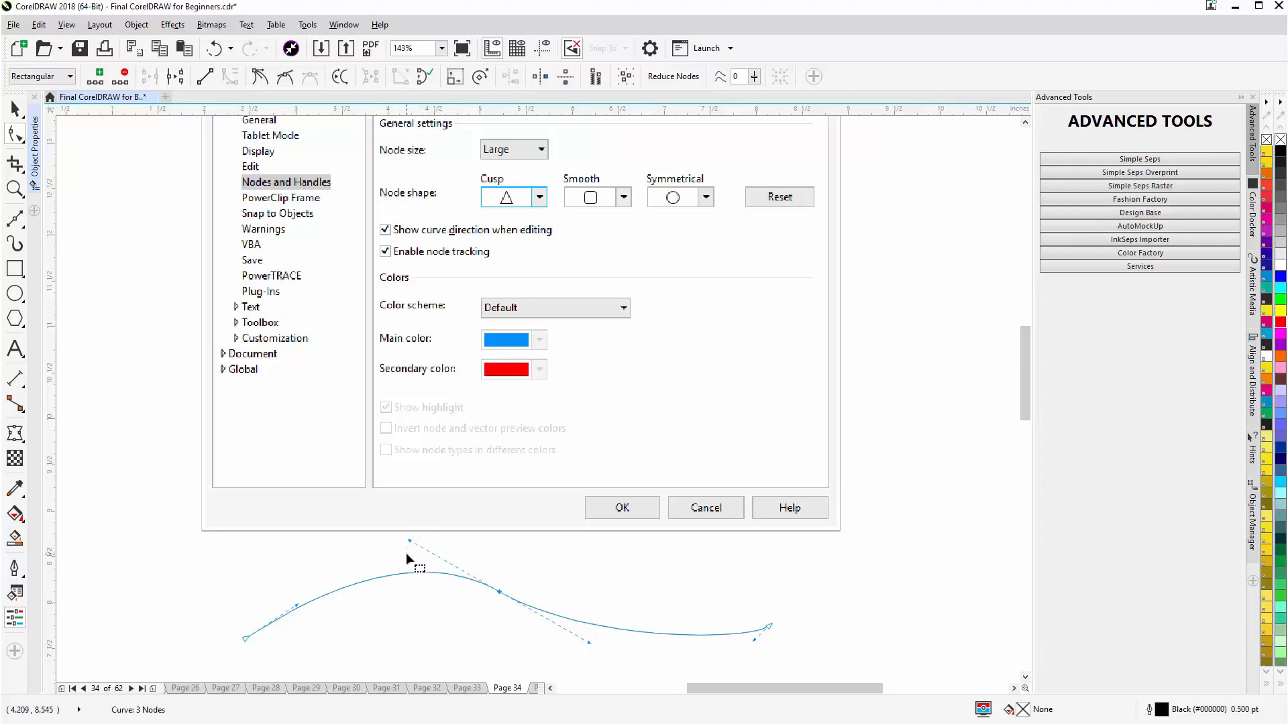
mouse_move(410, 559)
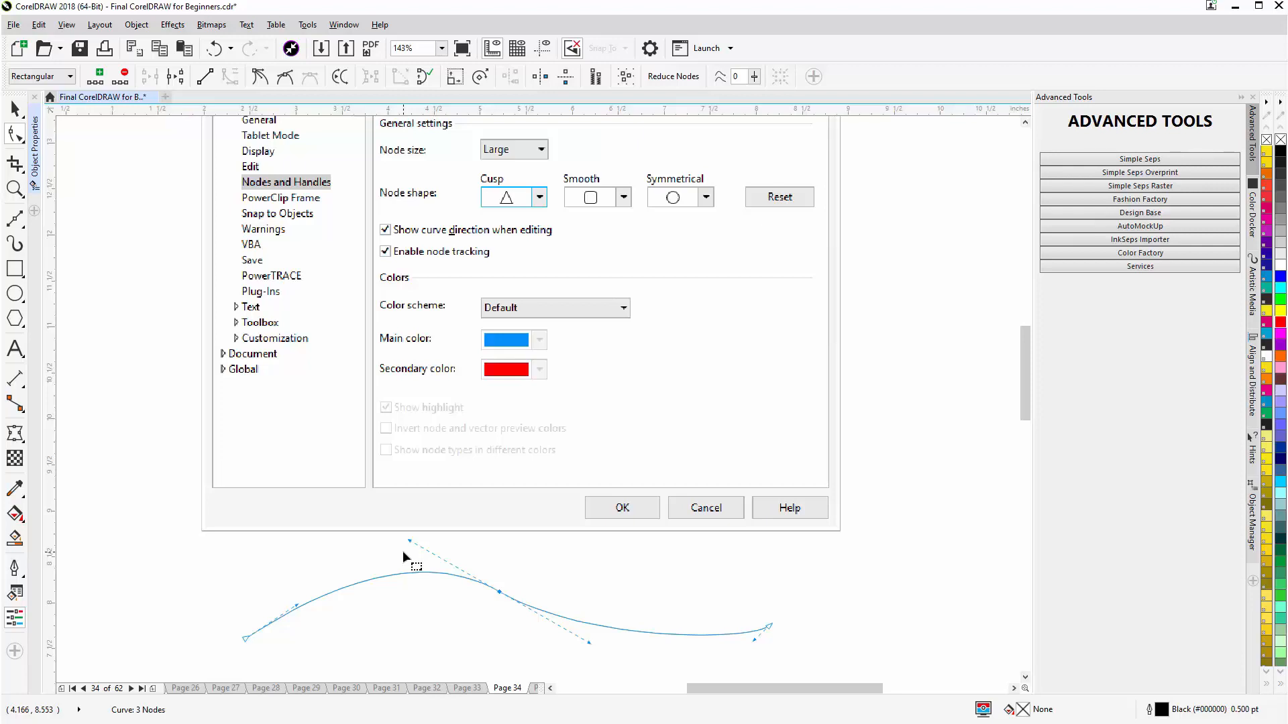
mouse_move(35, 140)
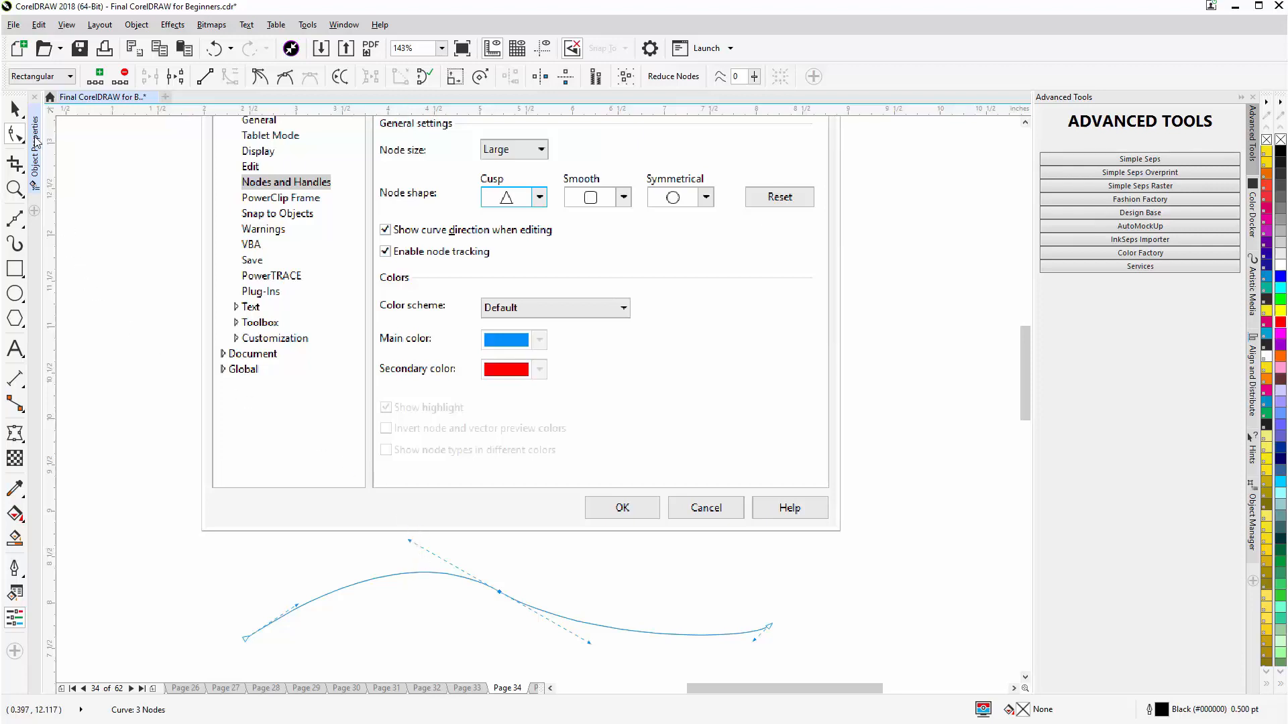
- Leave node editing and show Workspace > Nodes and Handles in Tools > Options
click(14, 110)
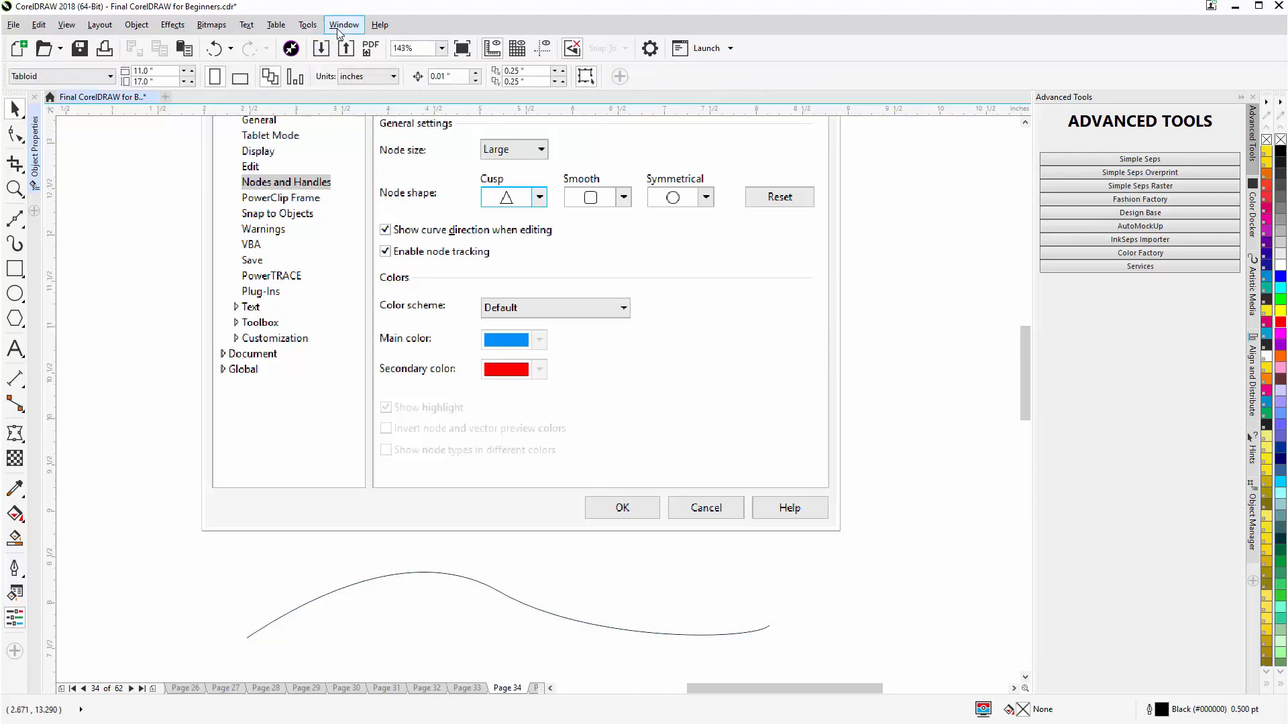
click(307, 24)
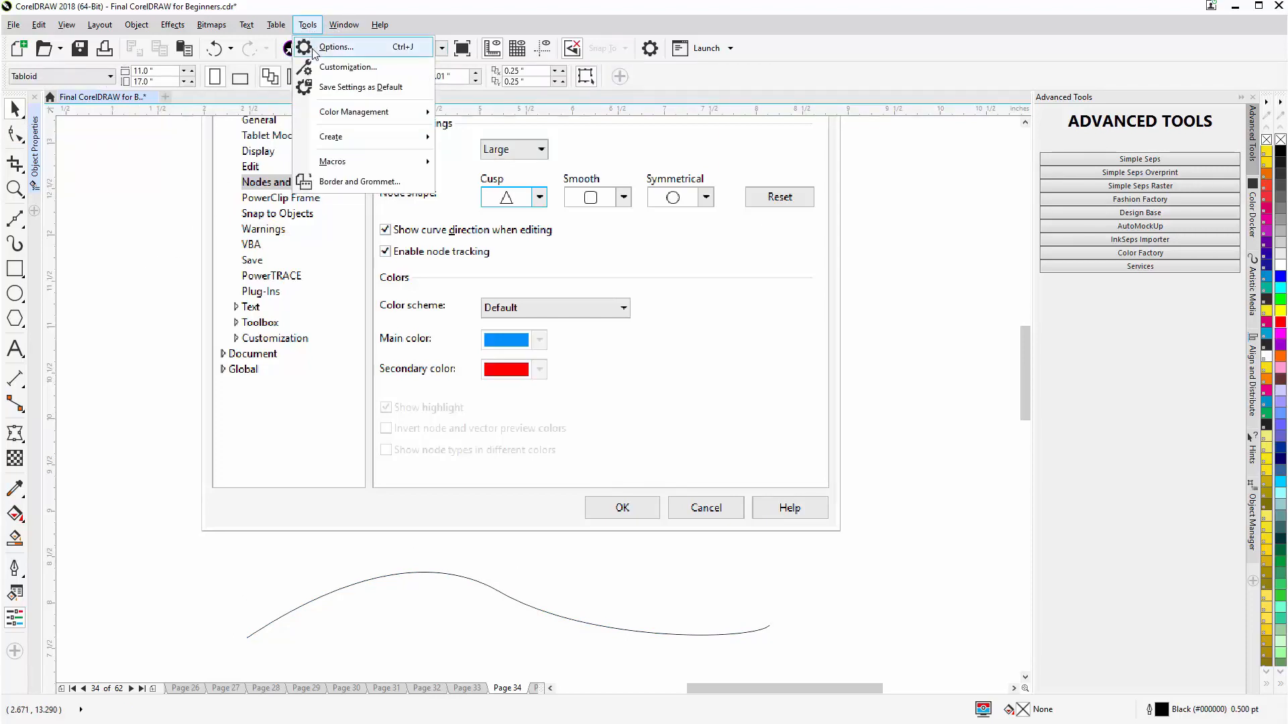
click(335, 47)
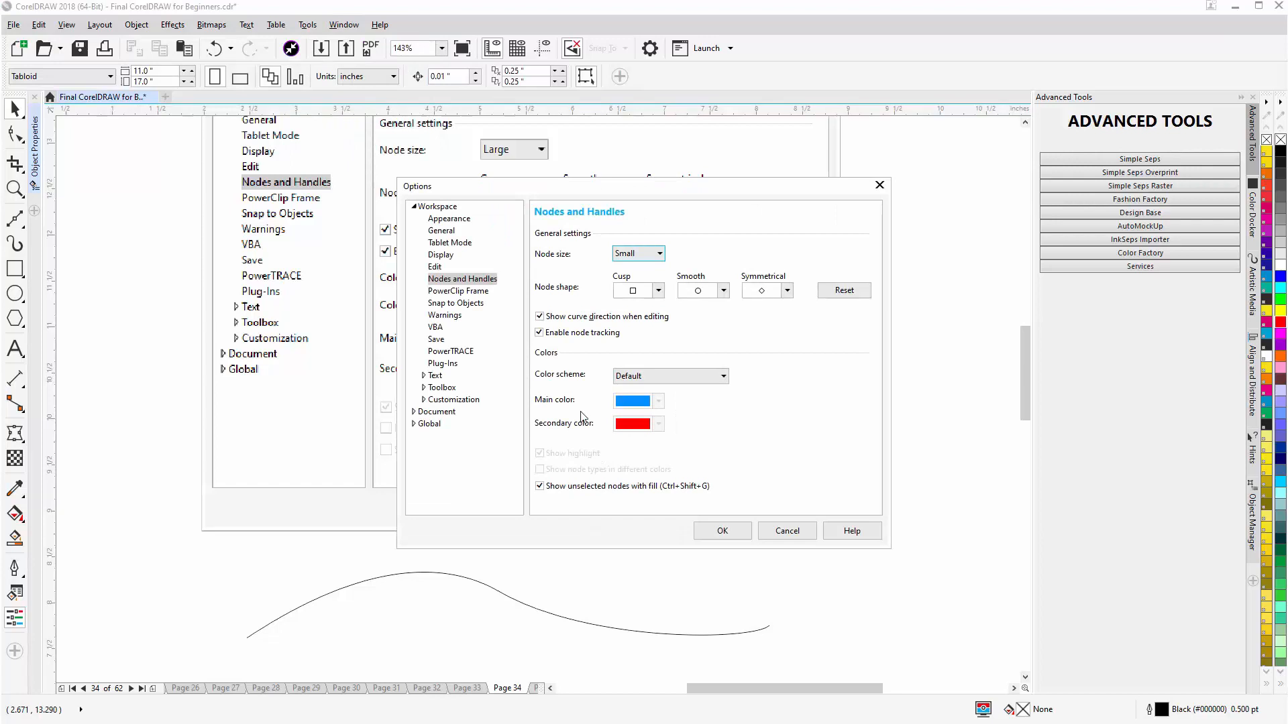
mouse_move(421, 216)
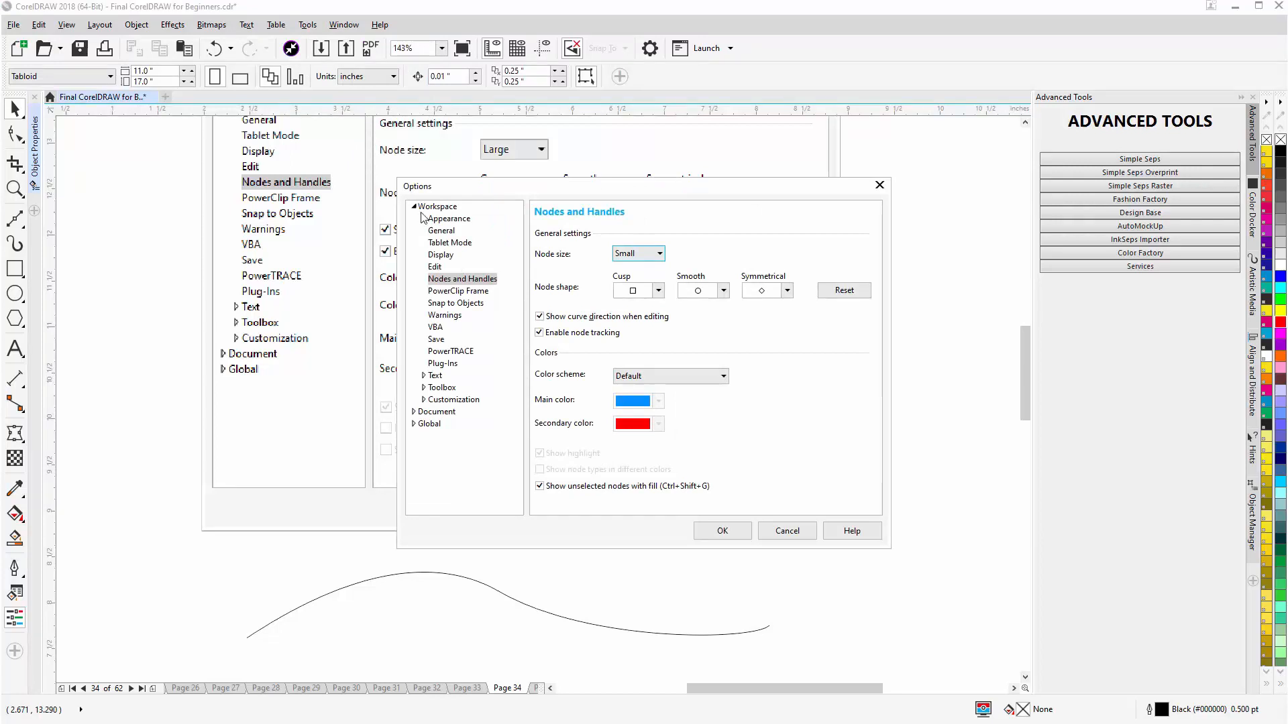
click(438, 205)
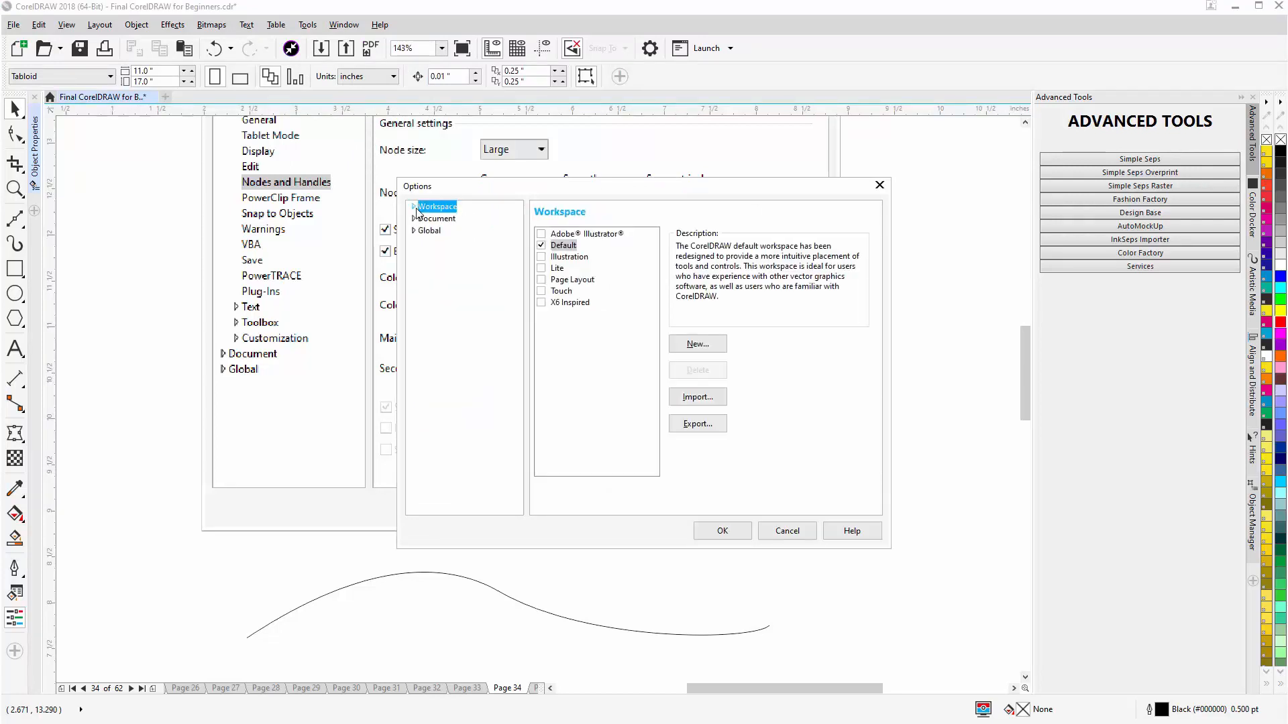
click(415, 206)
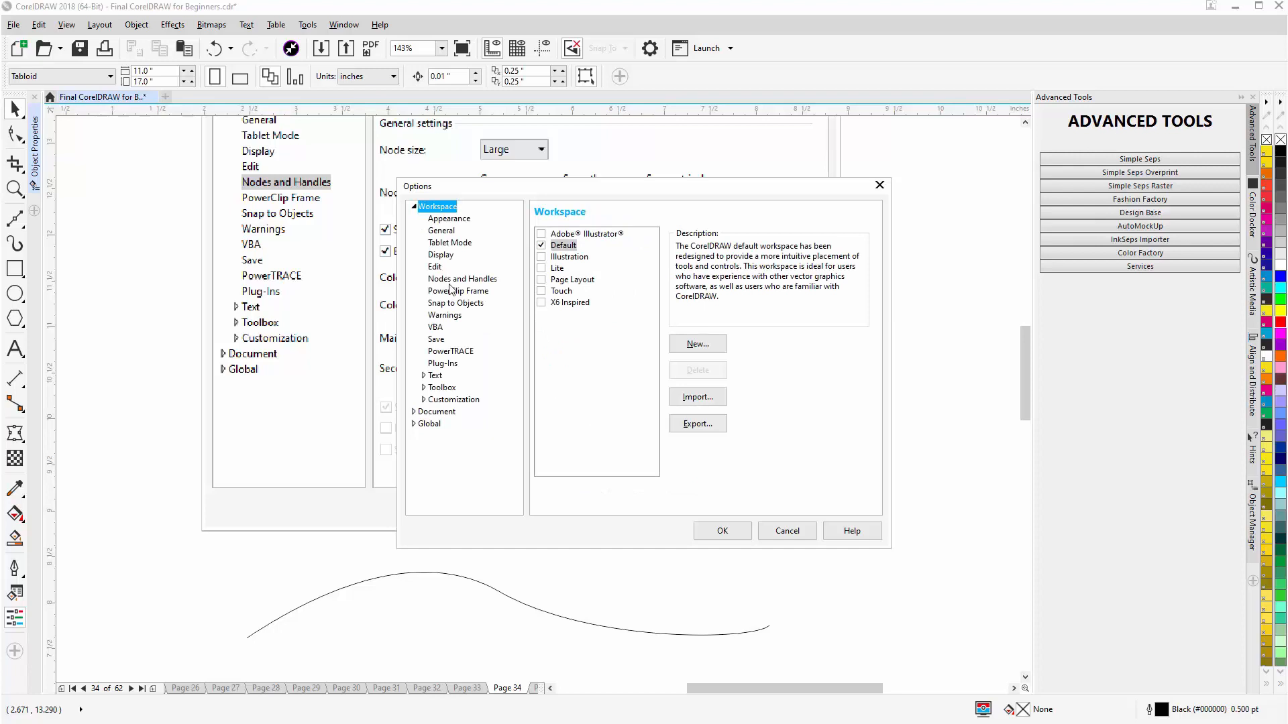
click(461, 278)
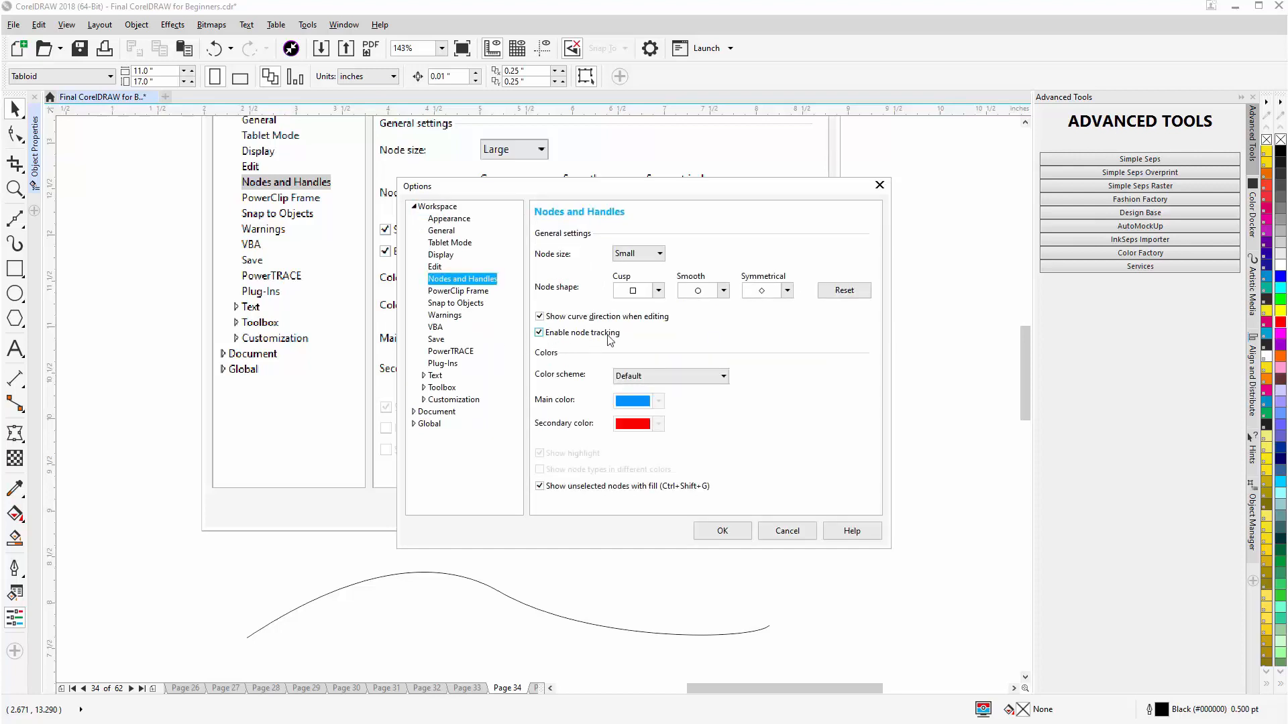
- Set cusp nodes to the triangle shape and symmetrical nodes to the circle shape
click(658, 290)
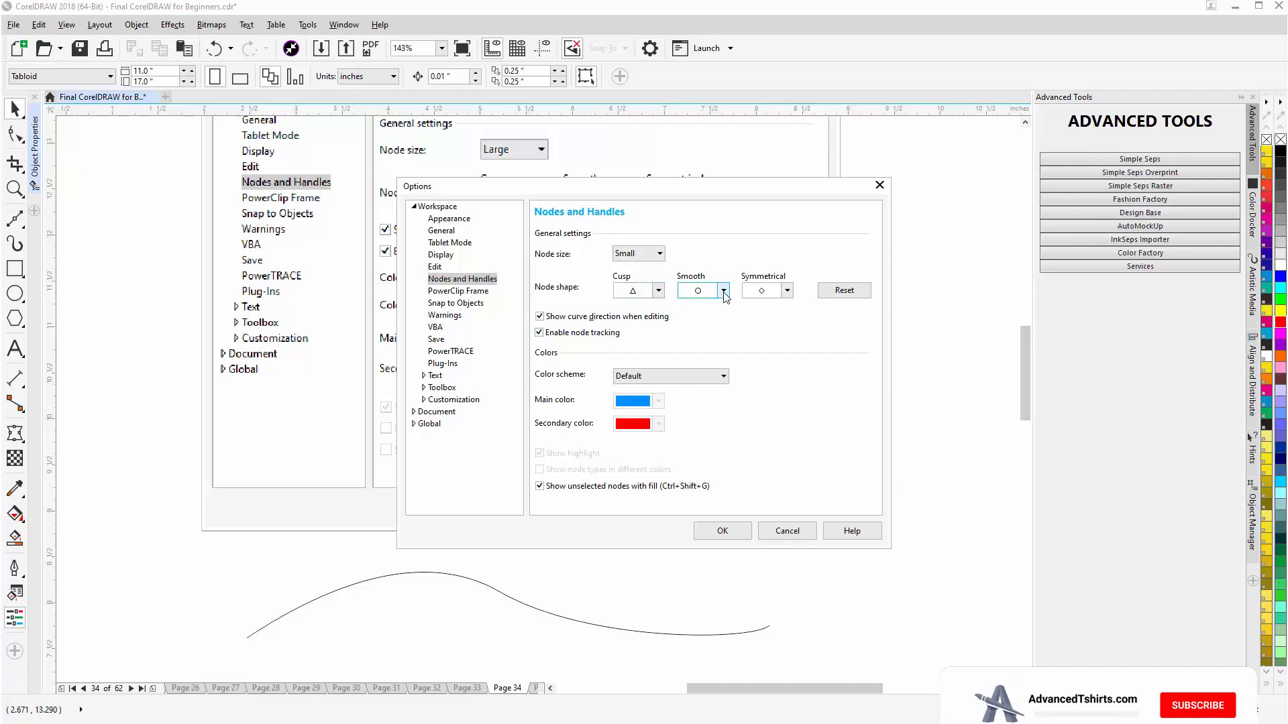
click(721, 290)
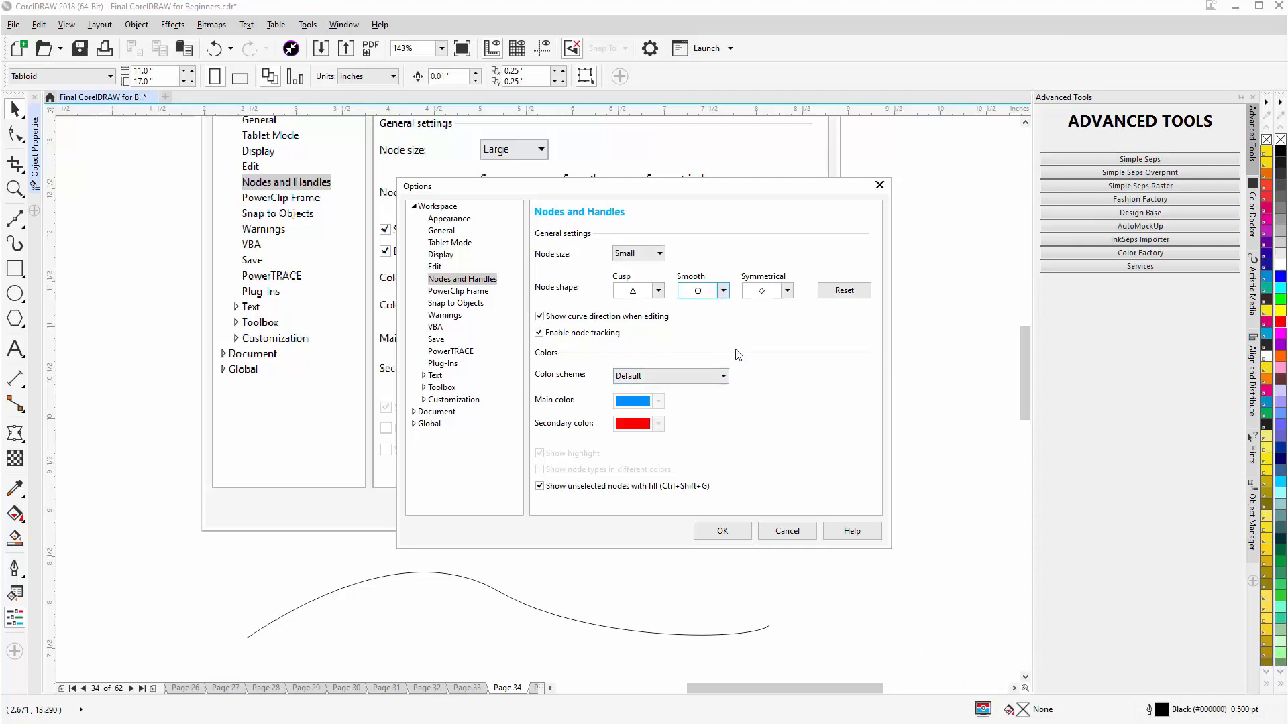
click(786, 290)
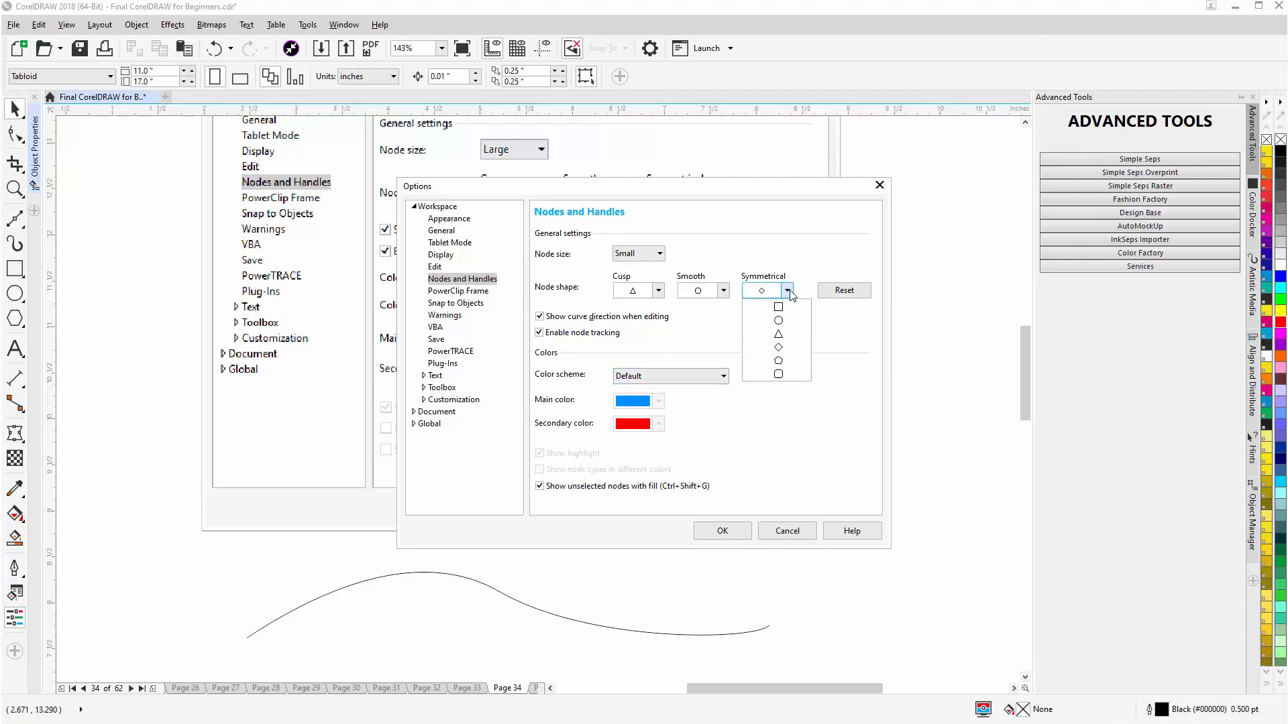
click(778, 321)
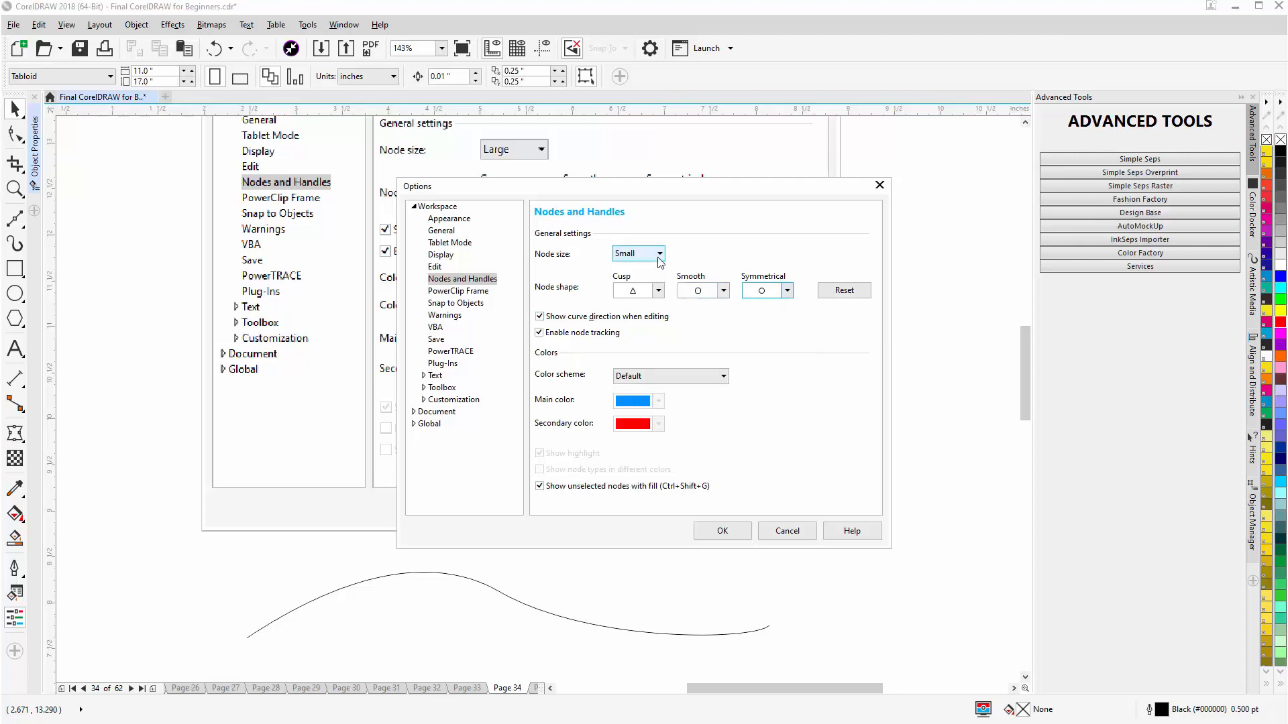
- Set node size to Medium in the Nodes and Handles options
click(657, 253)
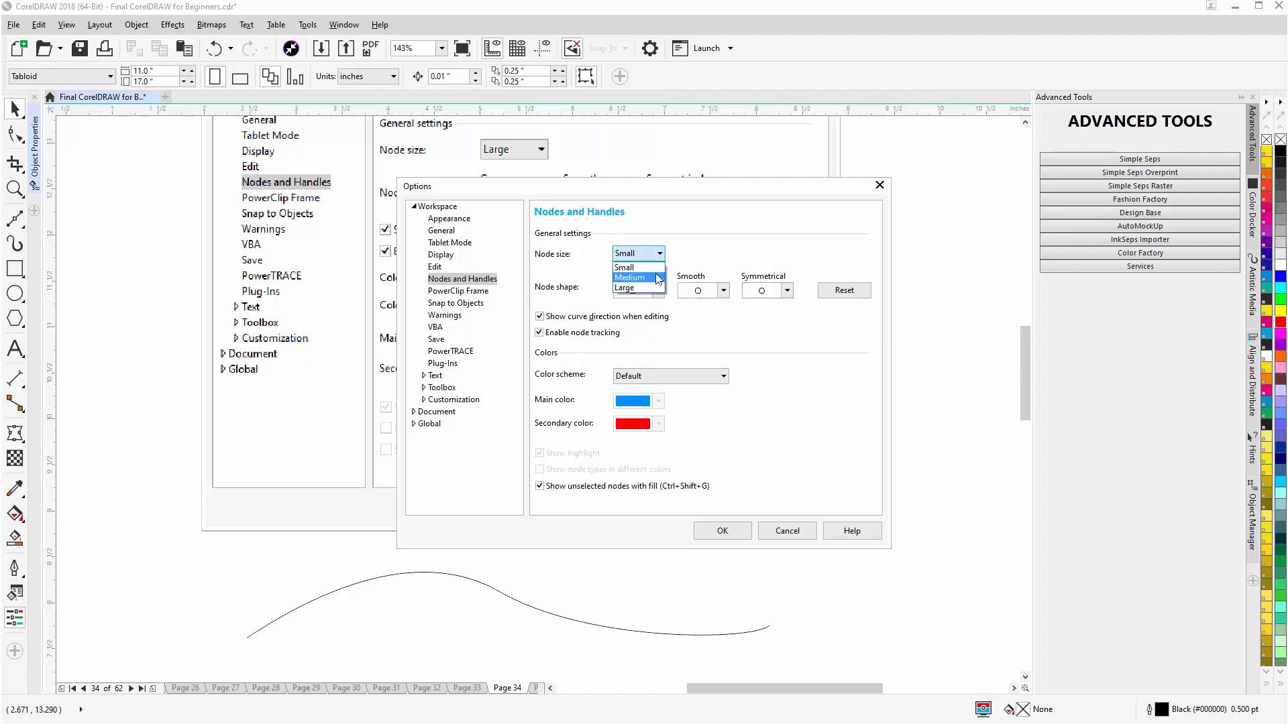
click(629, 278)
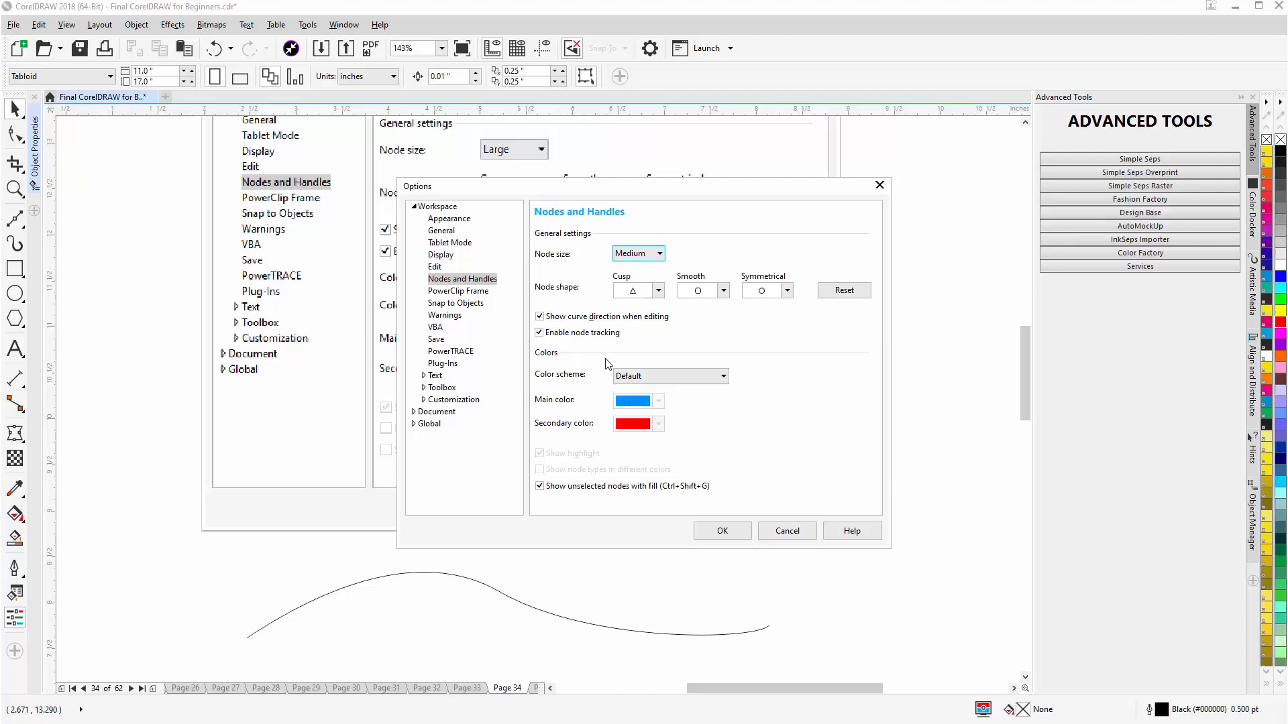
mouse_move(588, 421)
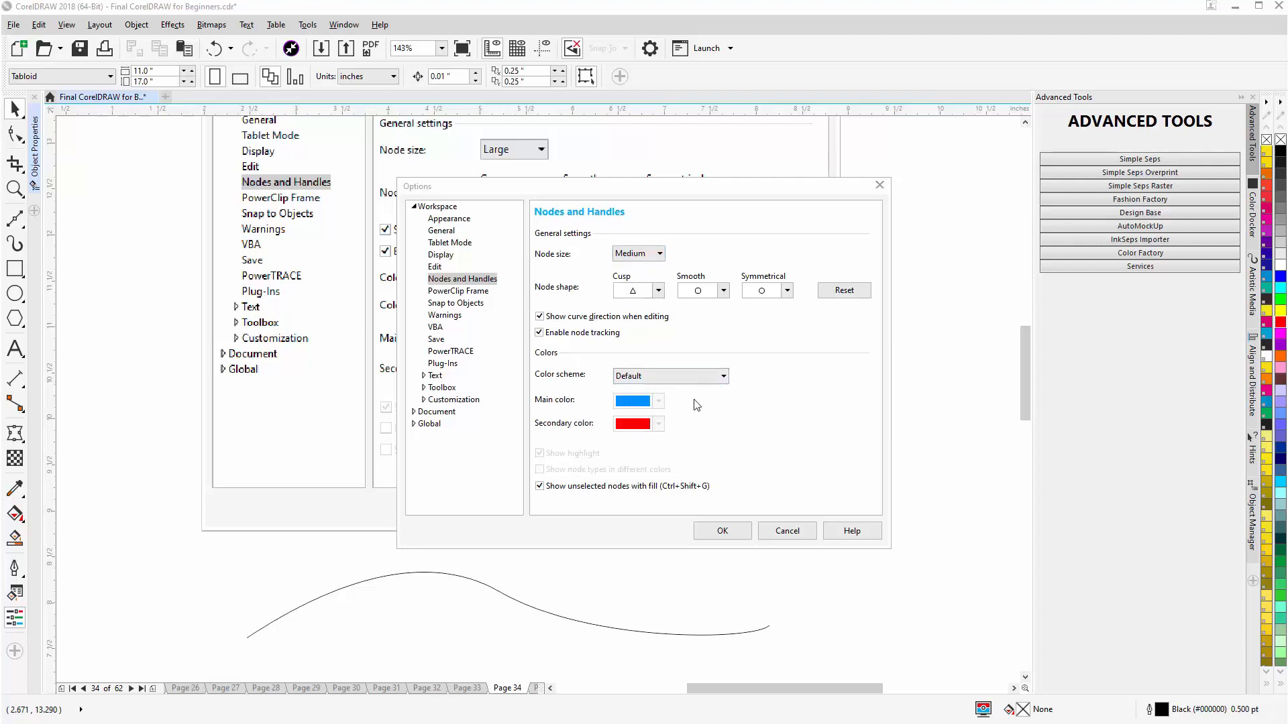
mouse_move(703, 355)
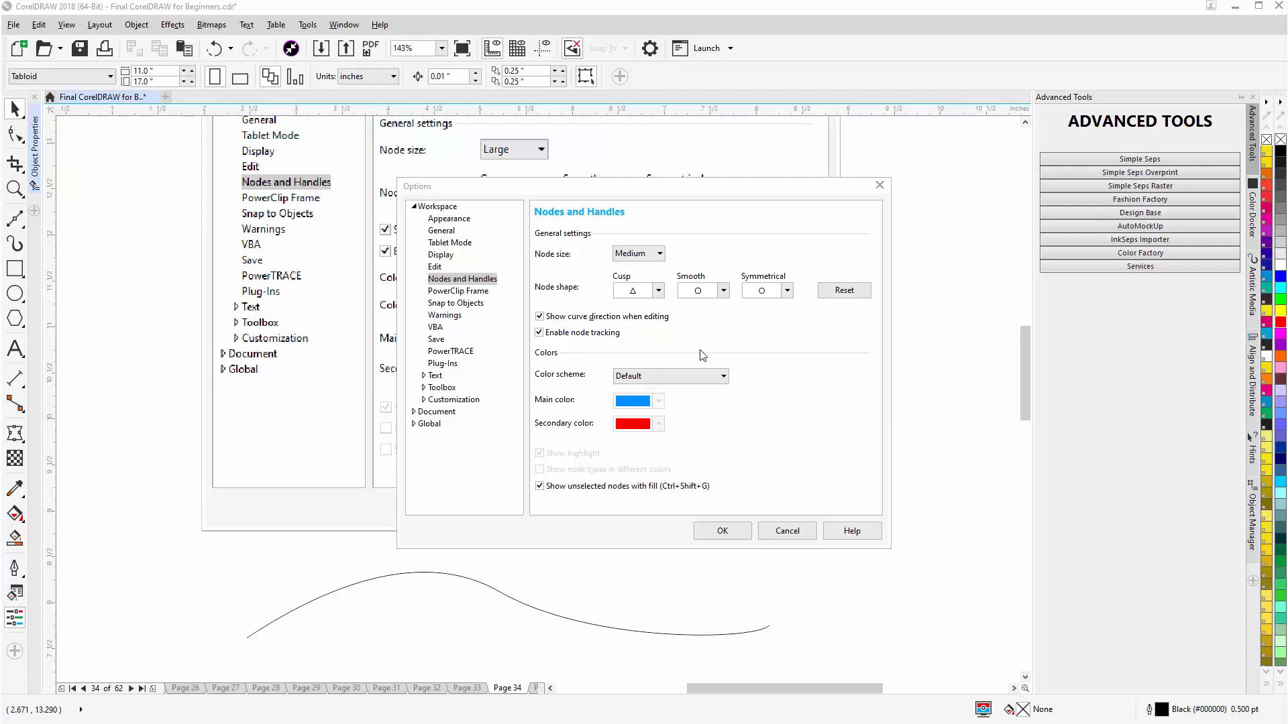
mouse_move(669, 471)
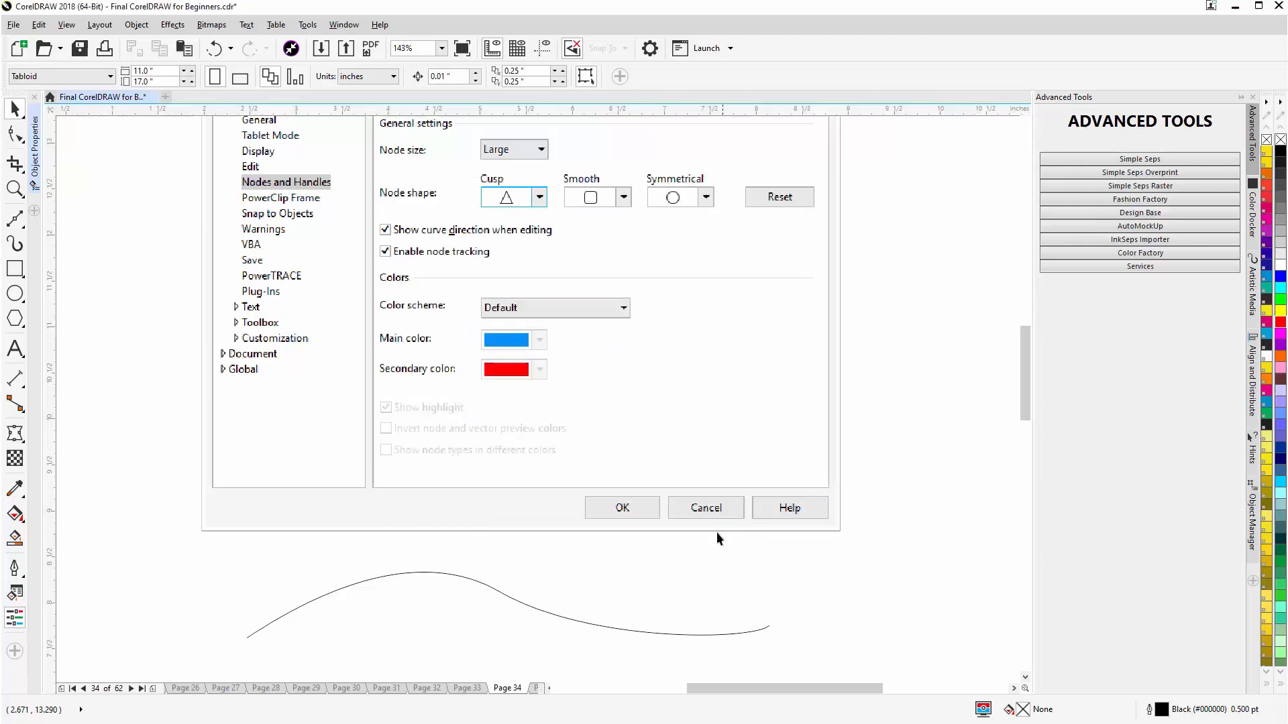
mouse_move(498, 600)
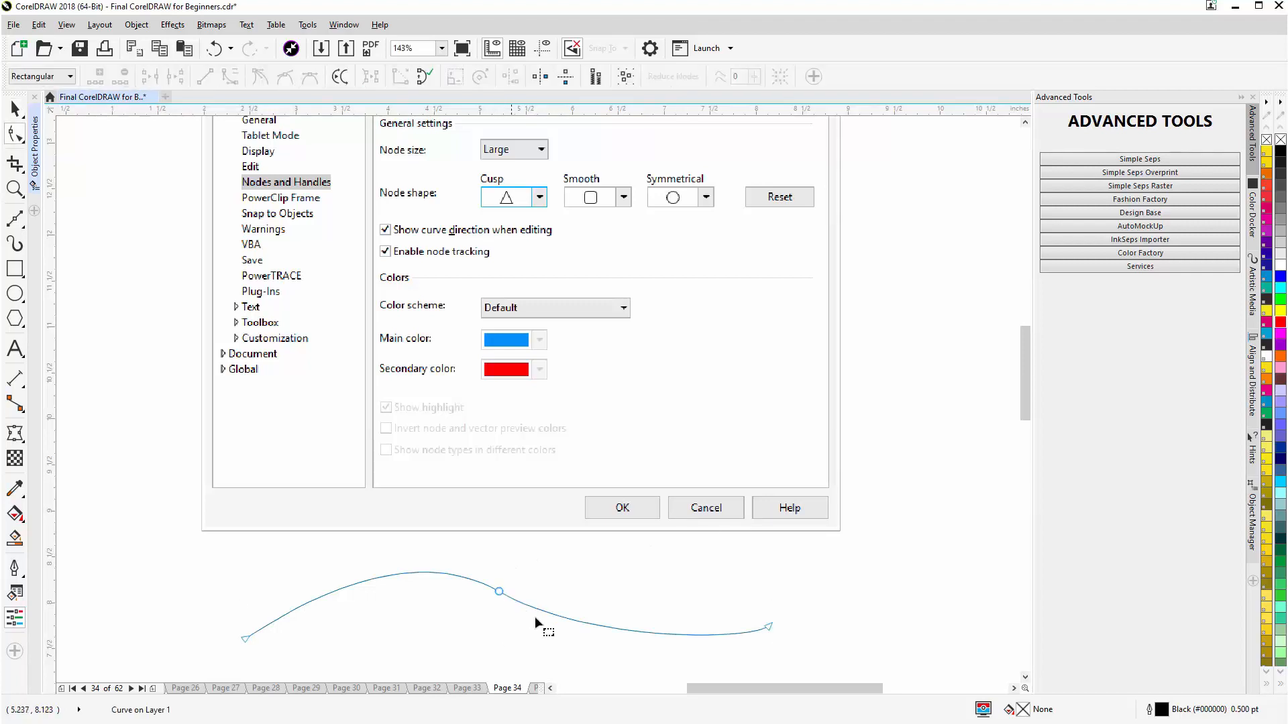
mouse_move(268, 630)
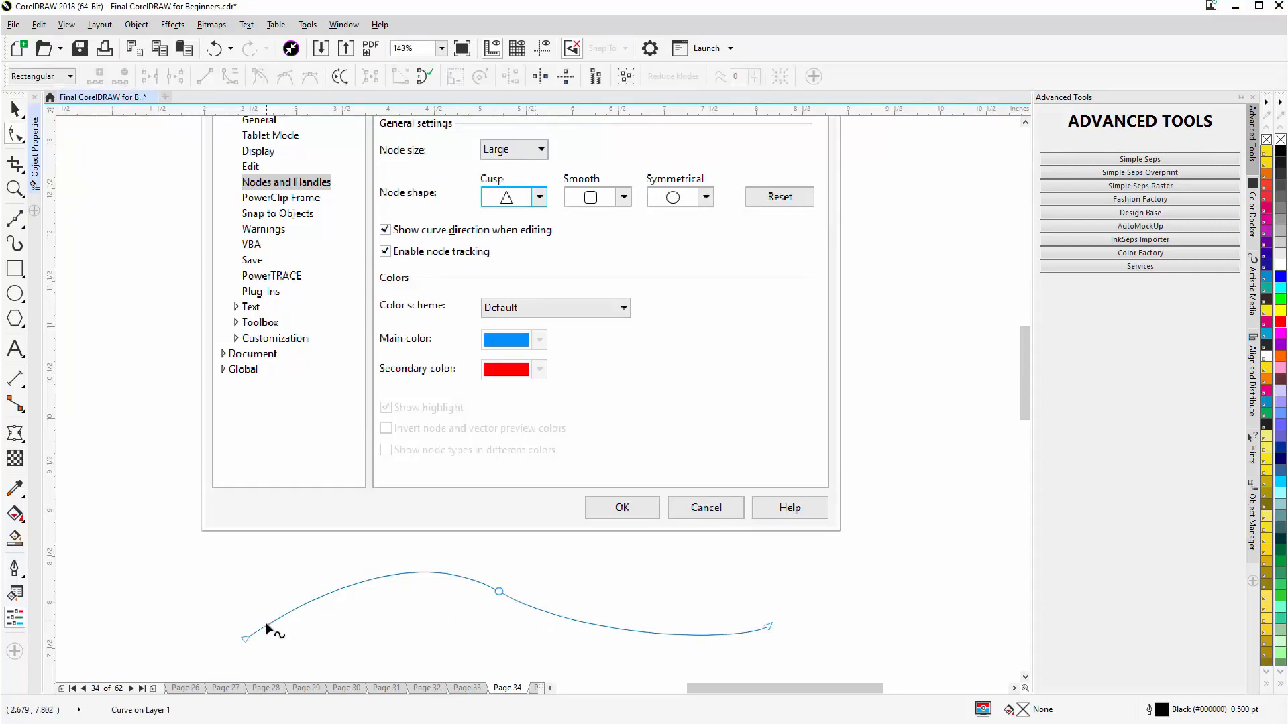
- Select the curve's left end node, then its middle node to show the new shapes and handles
click(245, 639)
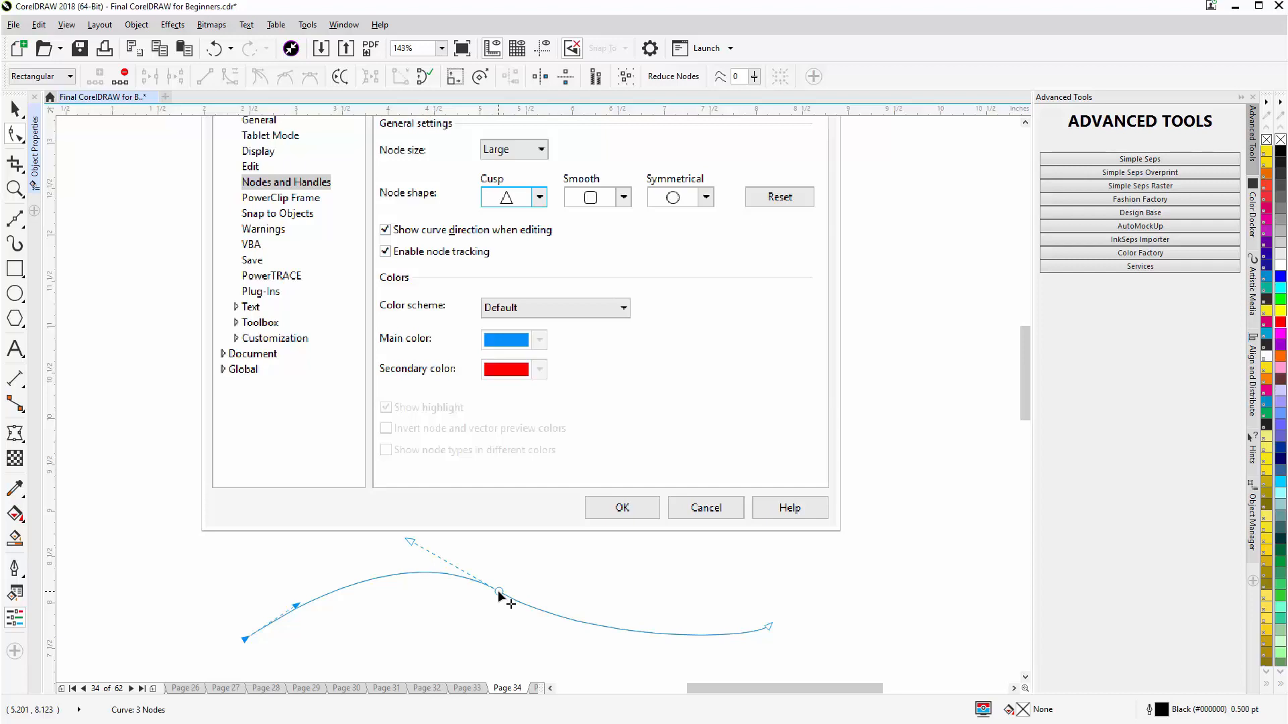
click(498, 592)
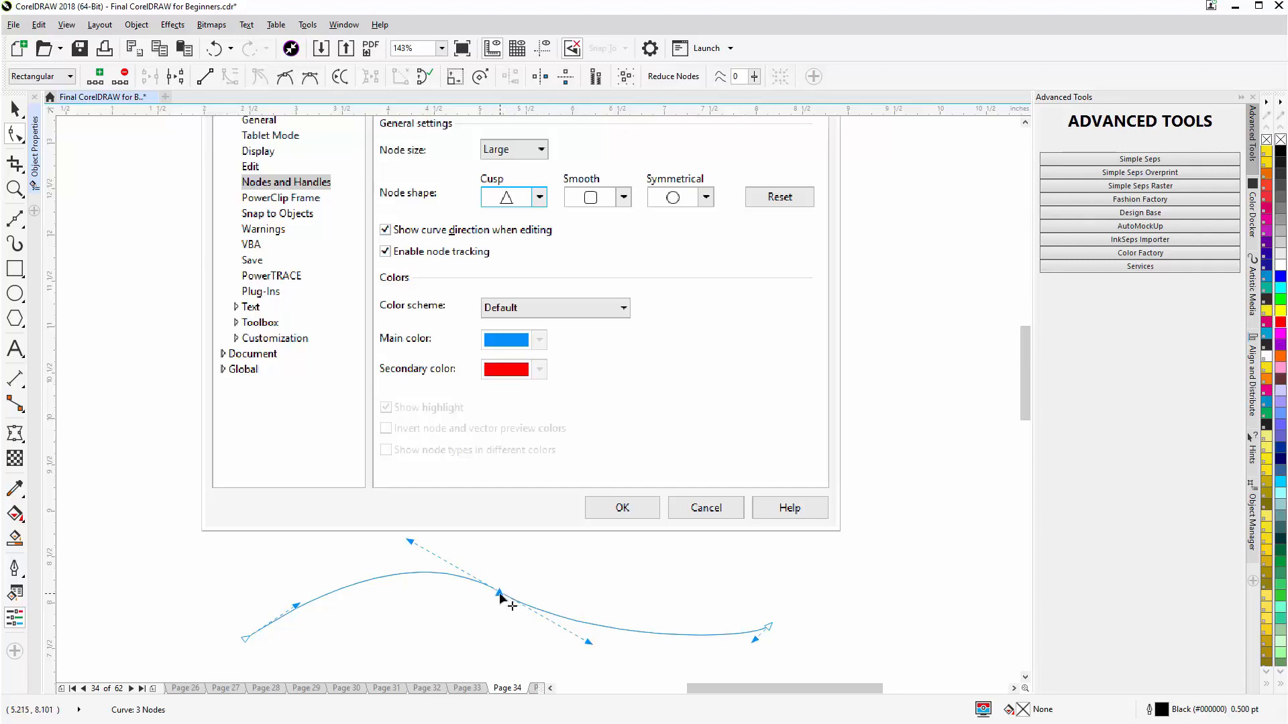
click(498, 591)
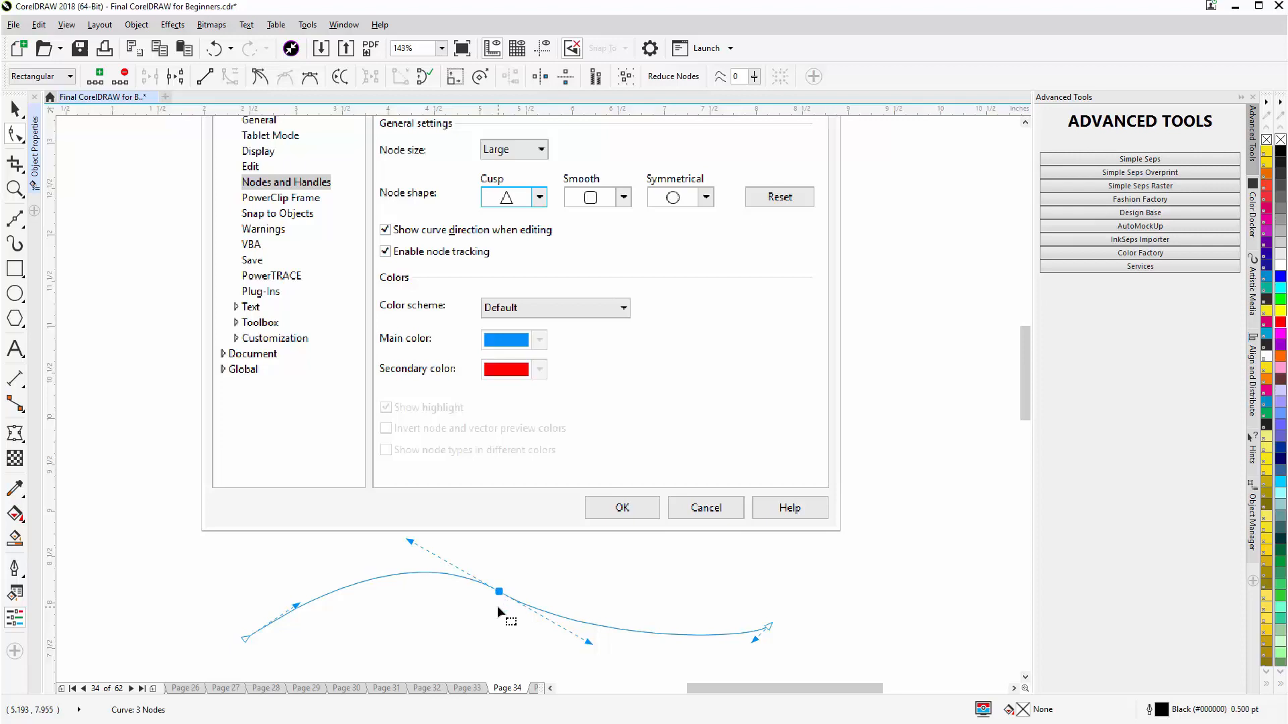
mouse_move(501, 603)
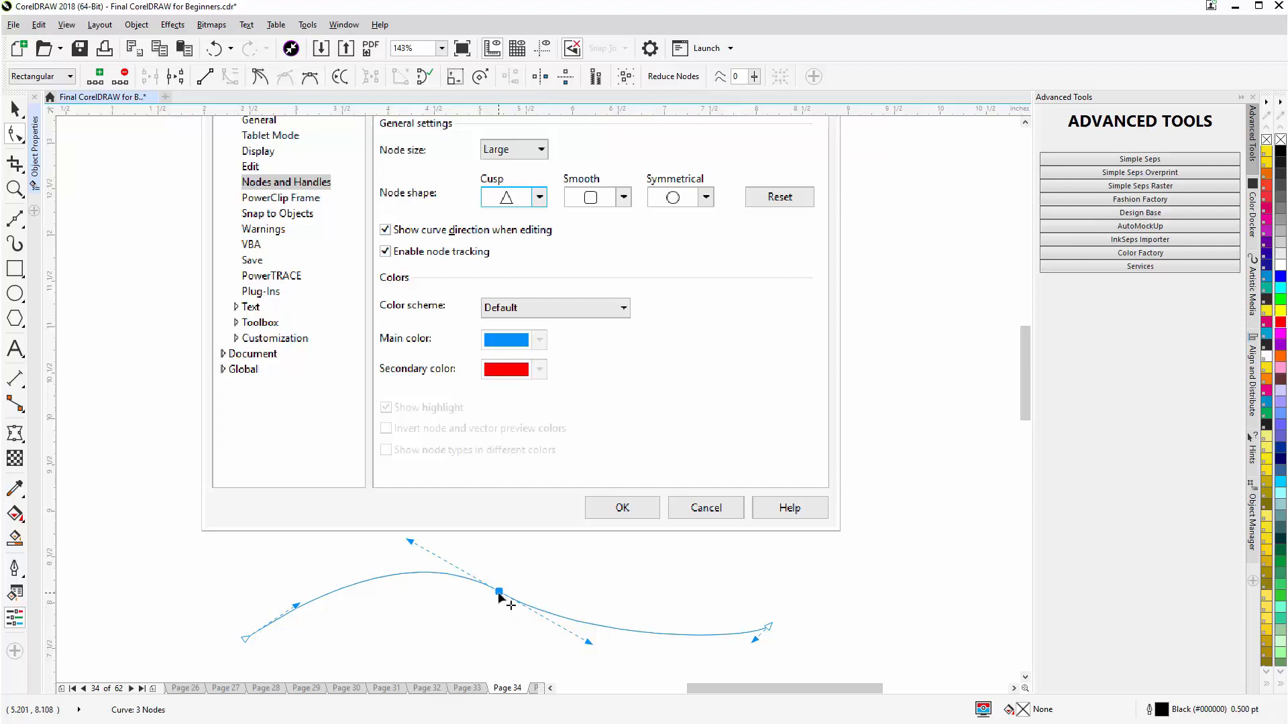